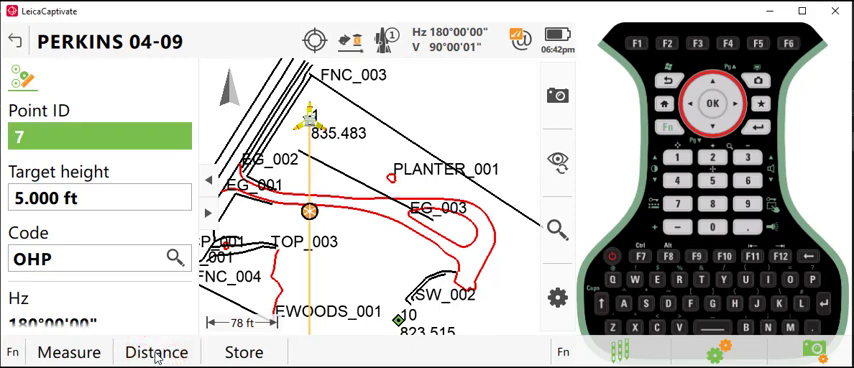
mouse_move(562, 360)
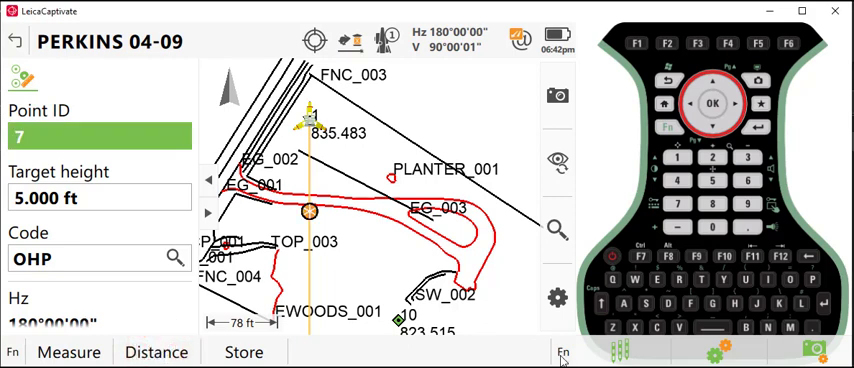
Open the Tools menu from the Fn softkeys for the PERKINS 04-09 job
left_click(562, 355)
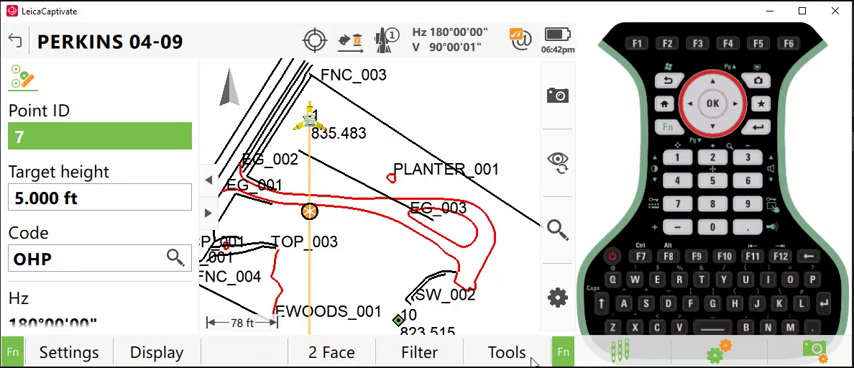
left_click(506, 352)
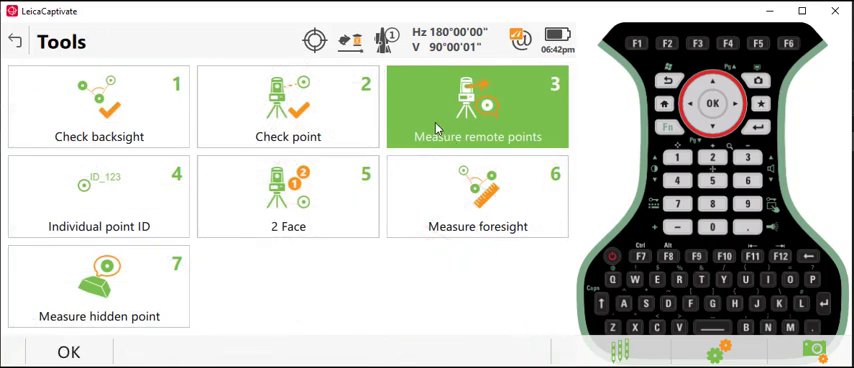
Measure the power line sag remotely and store it as point 8 (18.847 ft height difference)
left_click(477, 105)
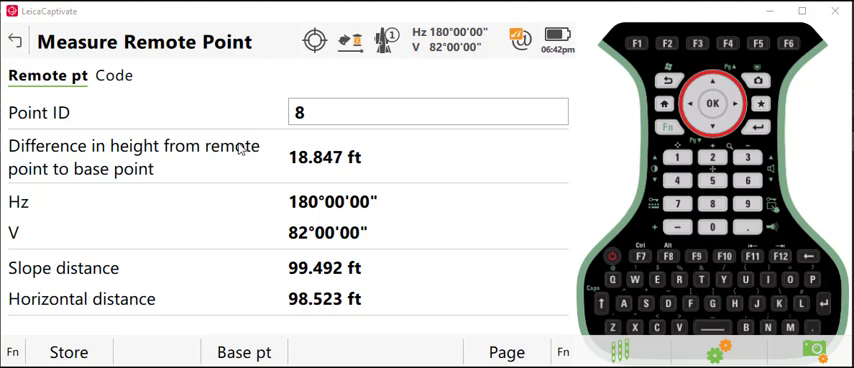
left_click(69, 352)
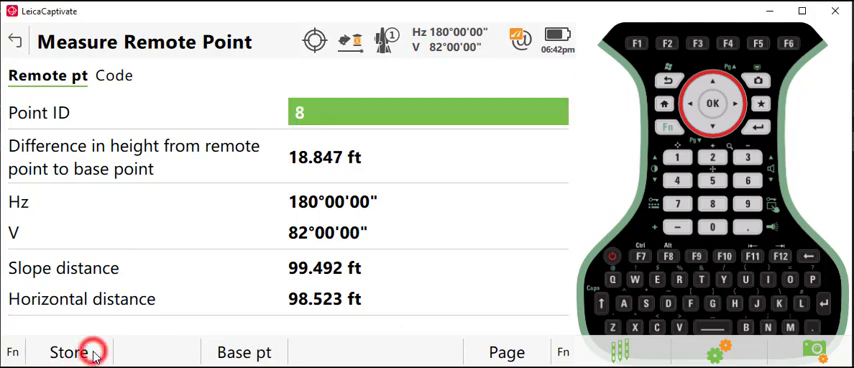
left_click(70, 352)
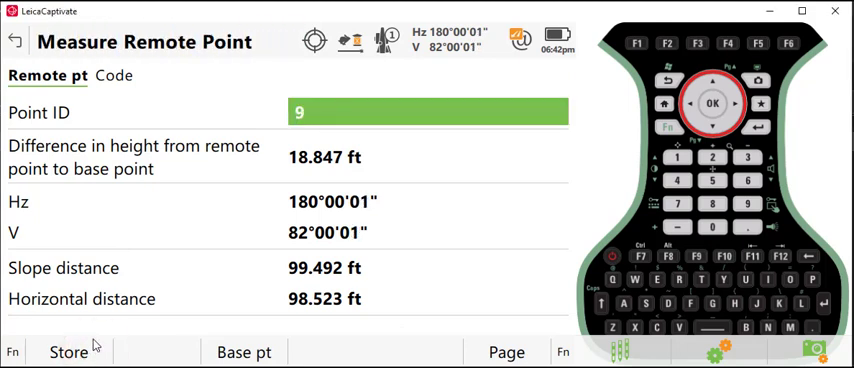
mouse_move(170, 60)
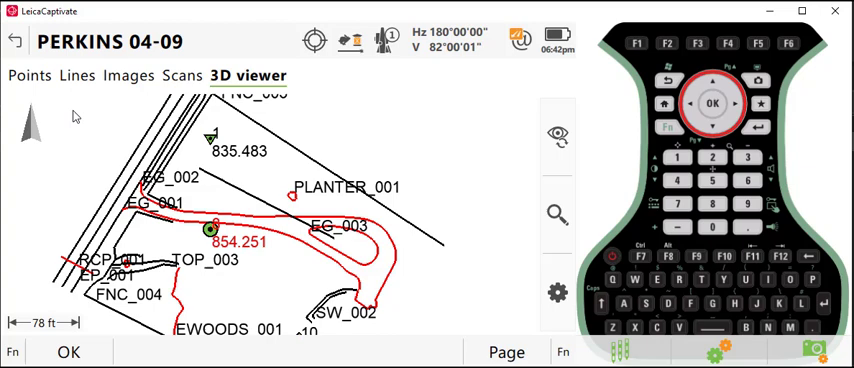
Show the Points tab, listing point 8 at 854.251 ft above point 7 at 835.404 ft
left_click(29, 75)
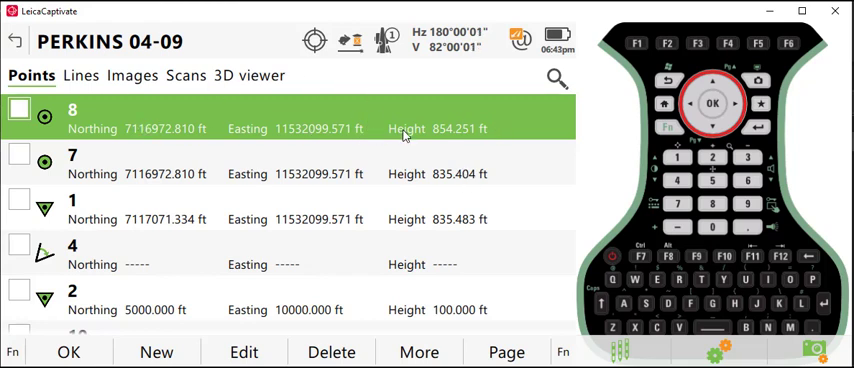
mouse_move(428, 140)
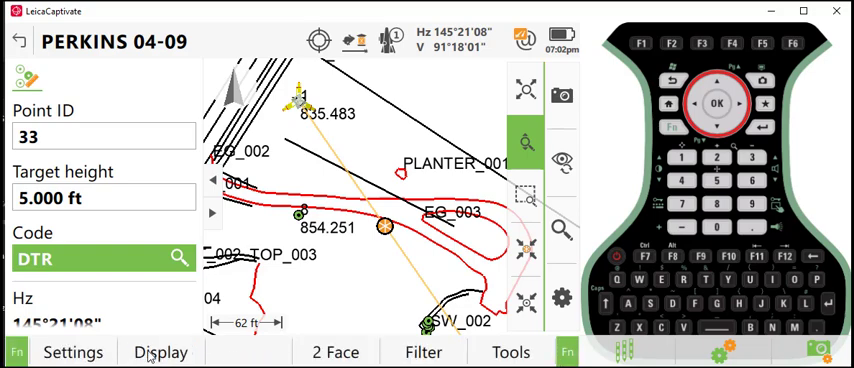
Open the survey Tools list again from the Measure screen at point ID 33
left_click(511, 351)
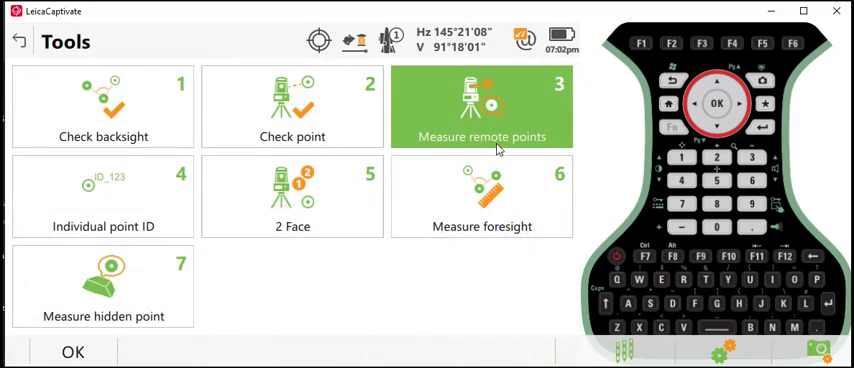
Measure the tree centre remotely and store it as point 34 (5.000 ft height difference)
left_click(482, 106)
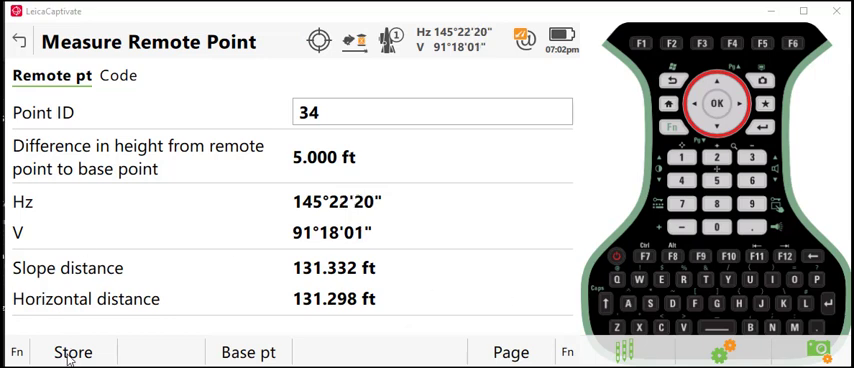
left_click(72, 351)
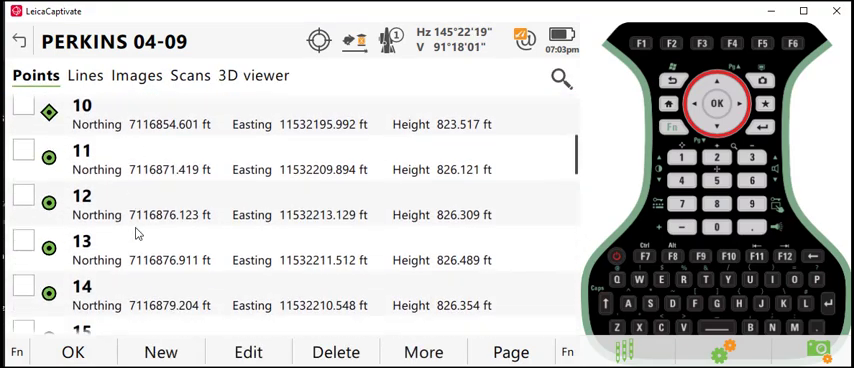
Scroll the points list to point 34 at 837.425 ft, above point 33 at 832.425 ft
scroll("down", 3)
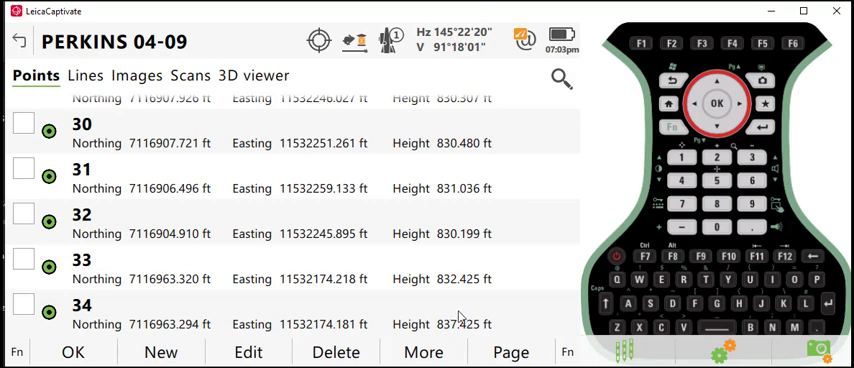
mouse_move(435, 310)
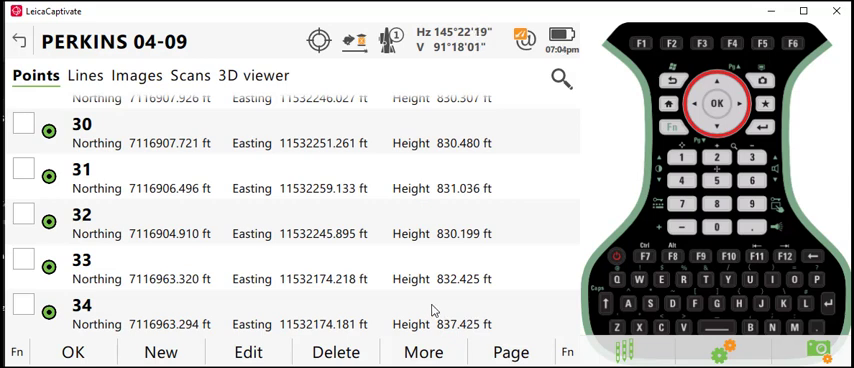
mouse_move(378, 282)
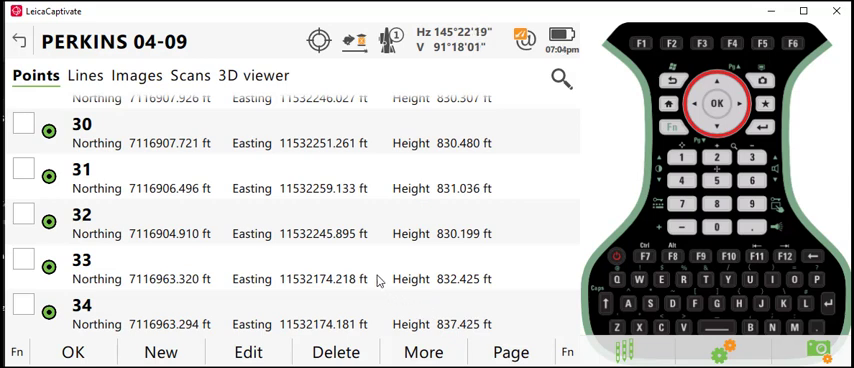